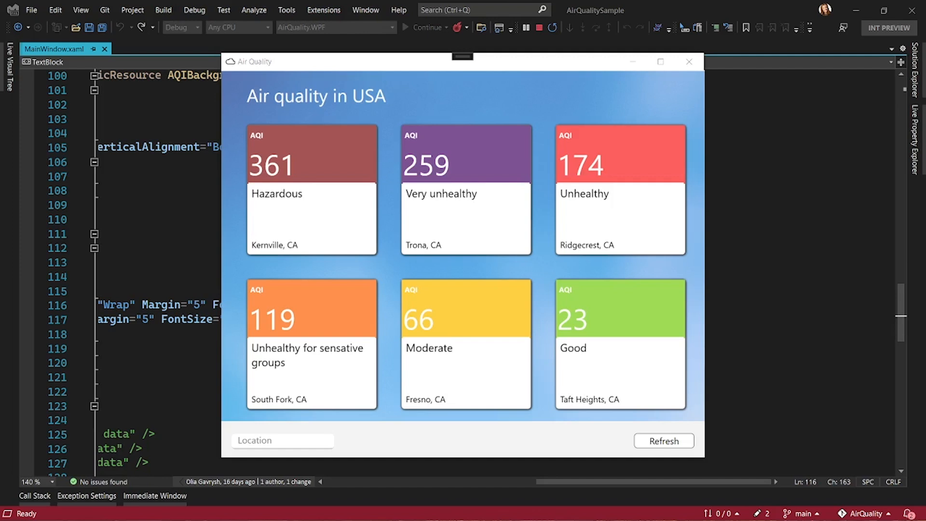
mouse_move(278, 144)
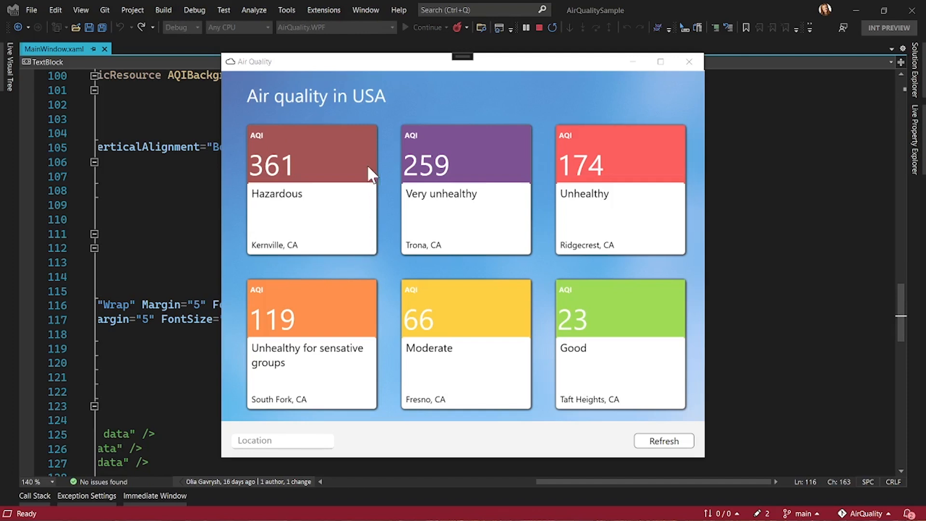
mouse_move(360, 153)
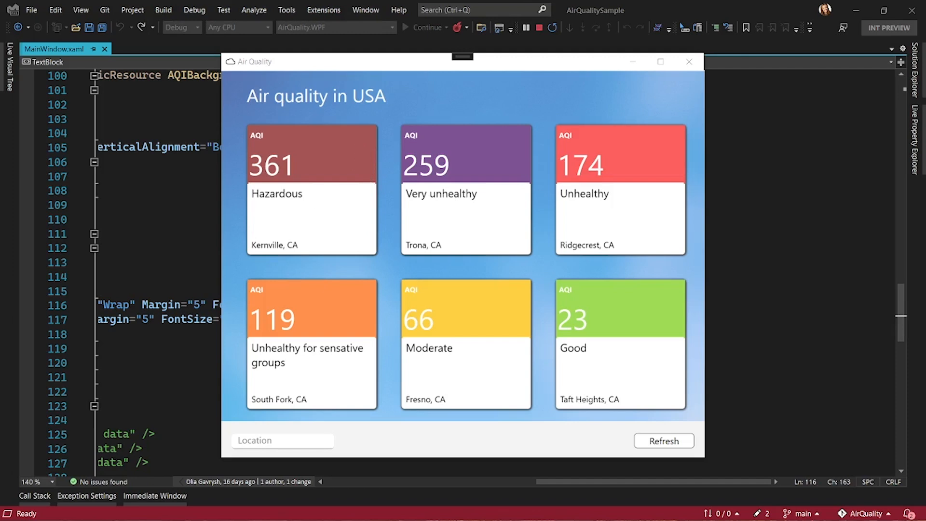
Step: Find XAML Live Preview via the search box and dock it beside MainWindow.xaml
left_click(688, 62)
type("X")
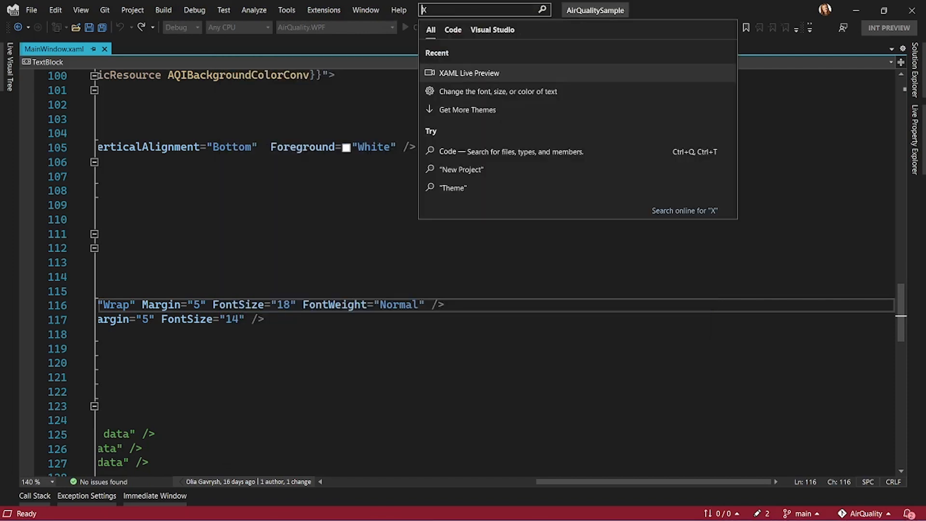
type("a")
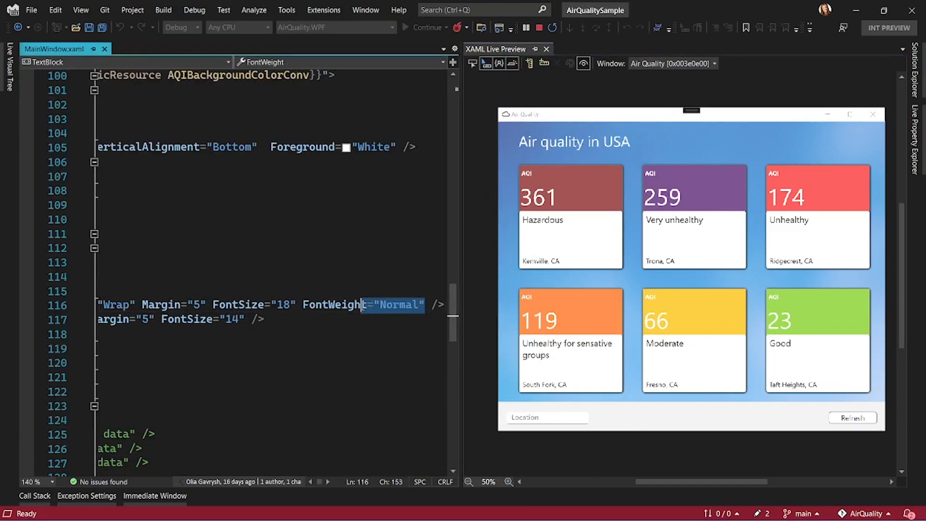
Step: Set the status TextBlock's FontWeight to Bold and its FontSize to 20
key("Delete")
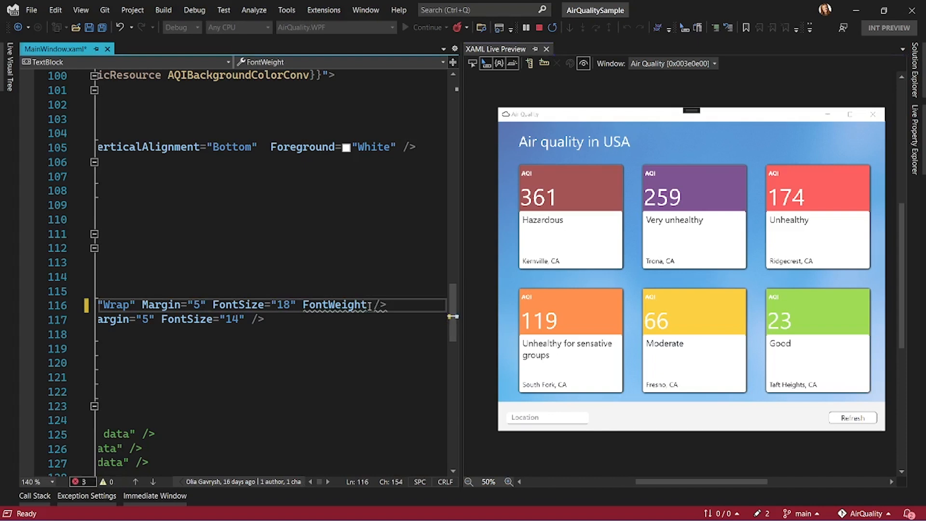
type("=\"")
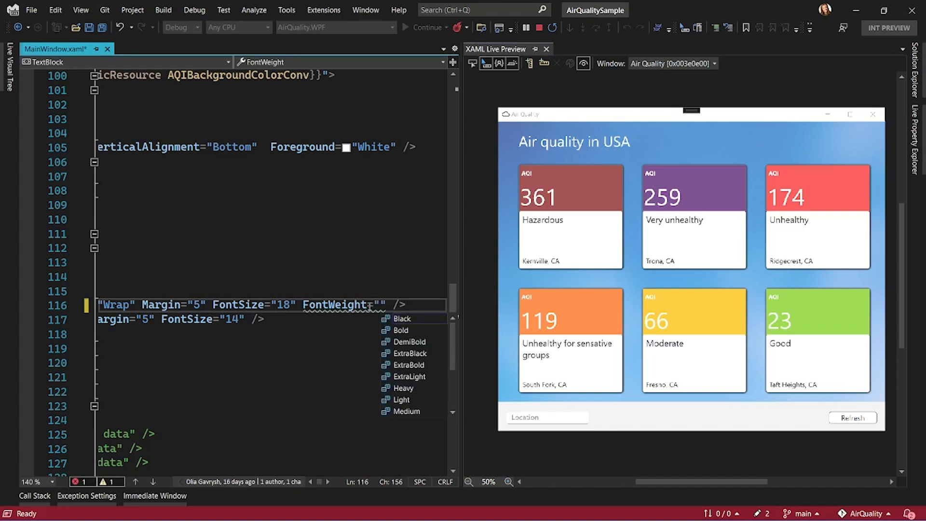
left_click(401, 330)
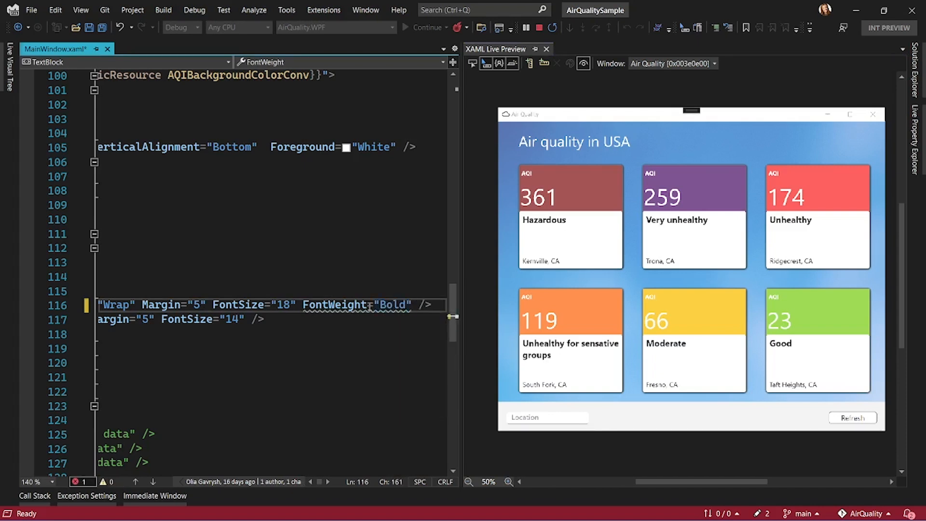
double_click(385, 305)
type("2")
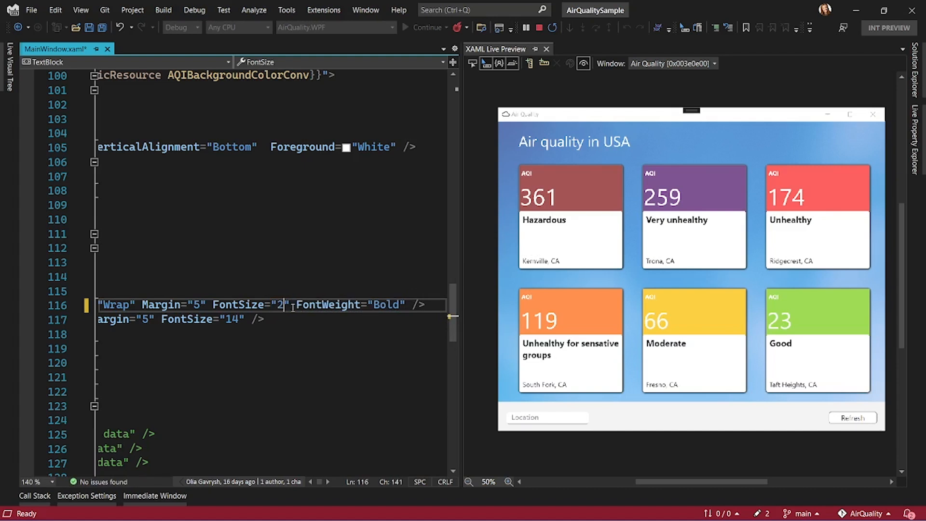
type("0")
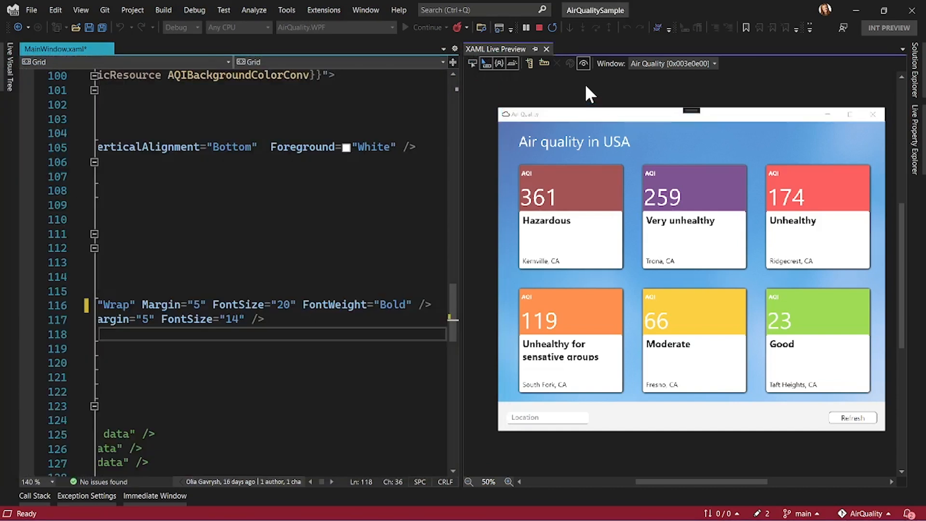
mouse_move(585, 230)
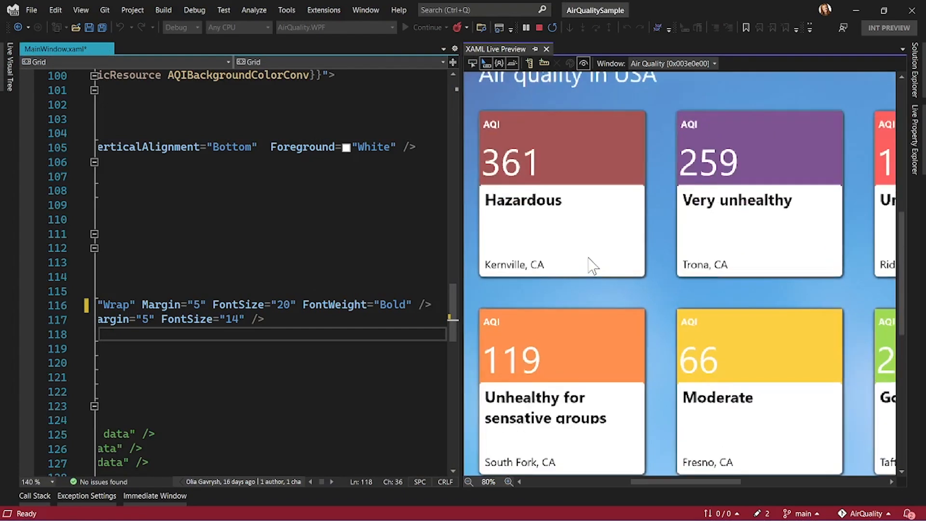
left_click(509, 482)
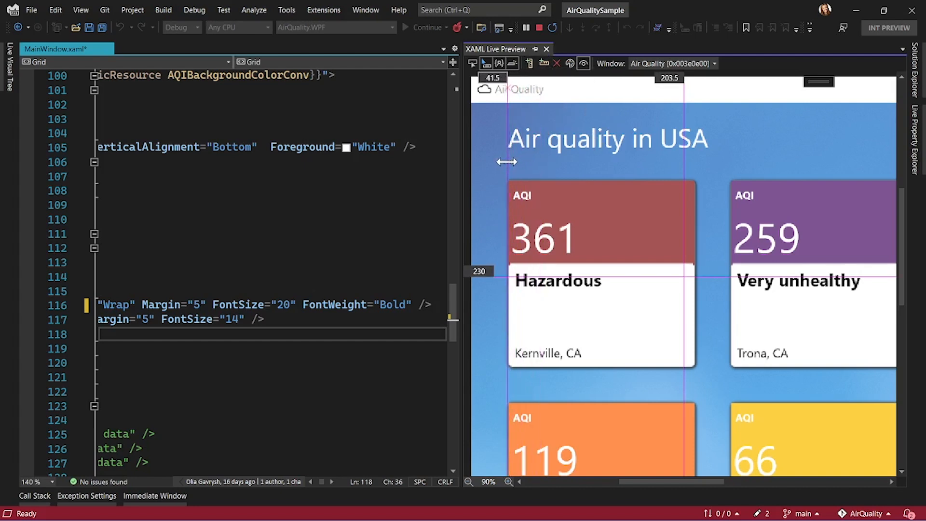
mouse_move(703, 172)
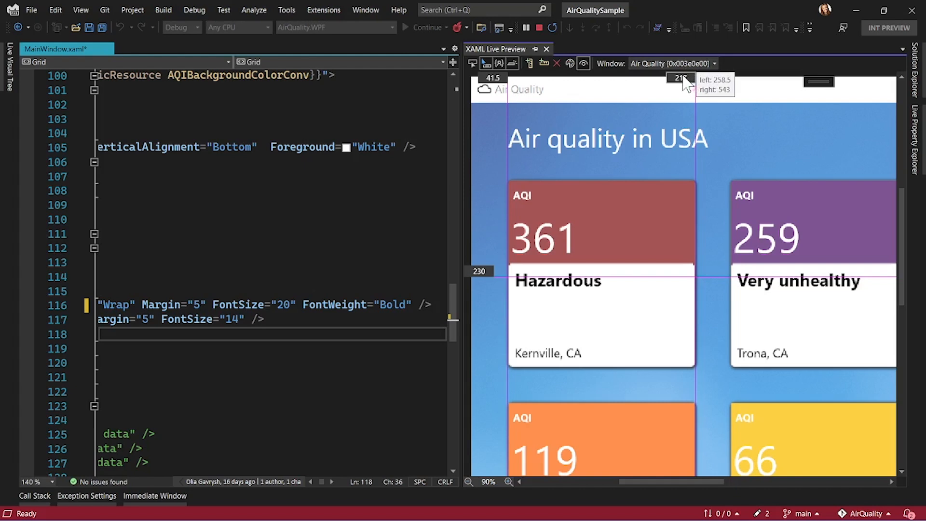
mouse_move(502, 265)
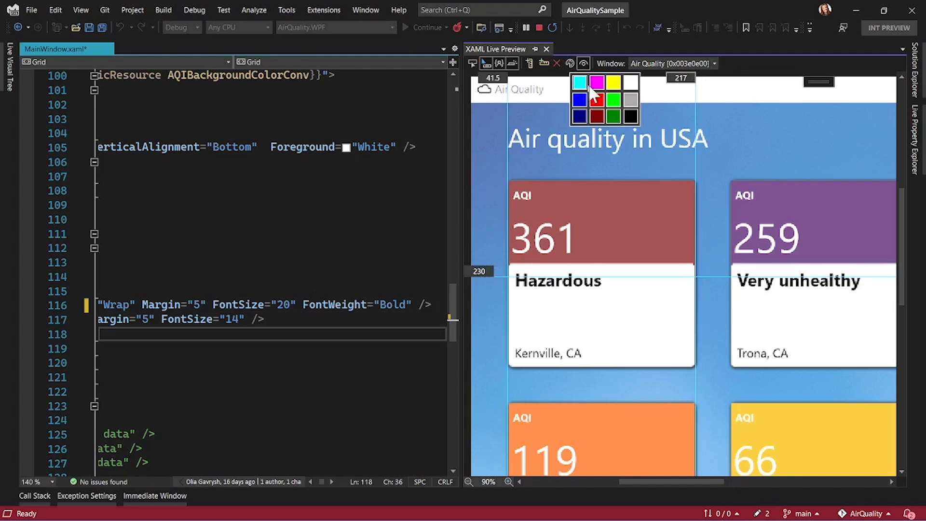
mouse_move(632, 83)
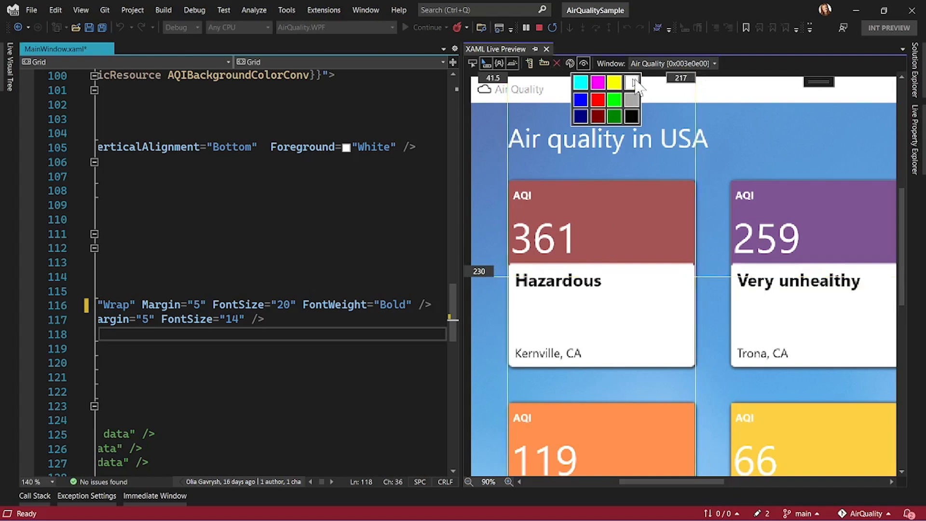
left_click(583, 63)
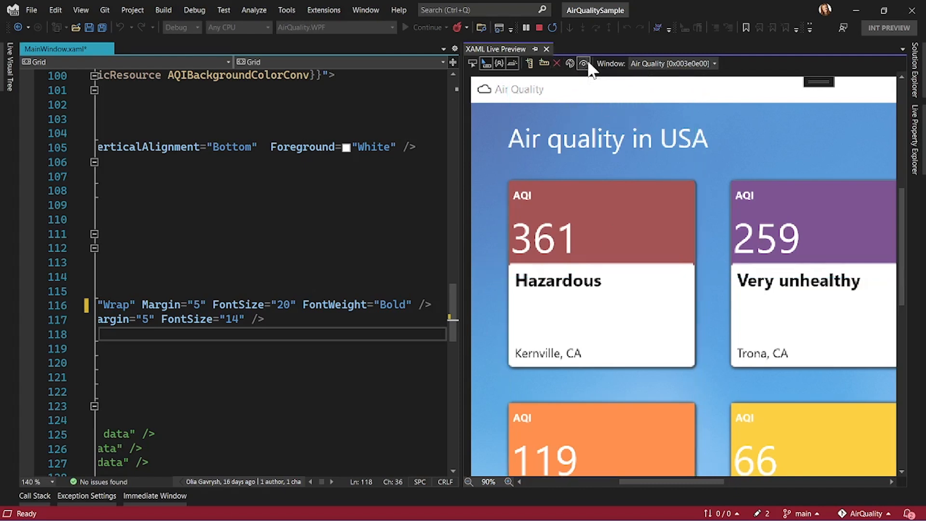
left_click(582, 64)
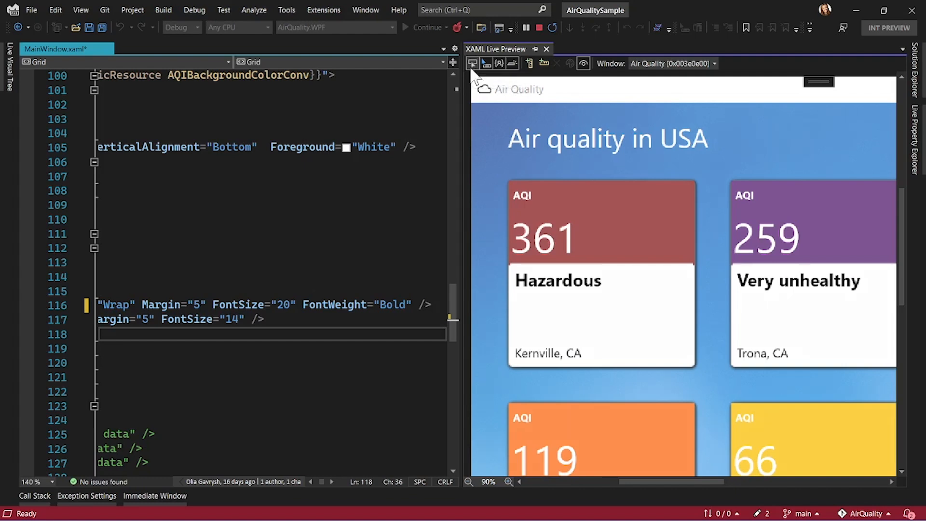
mouse_move(572, 253)
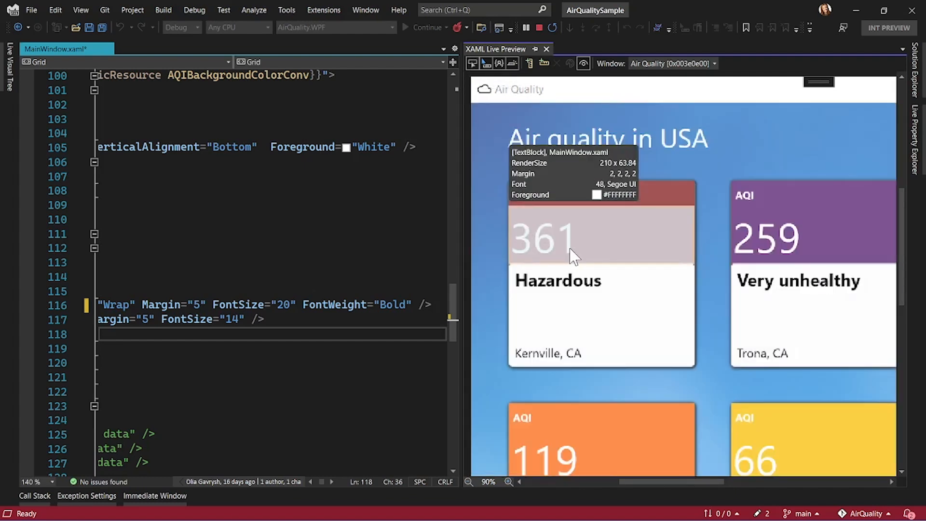